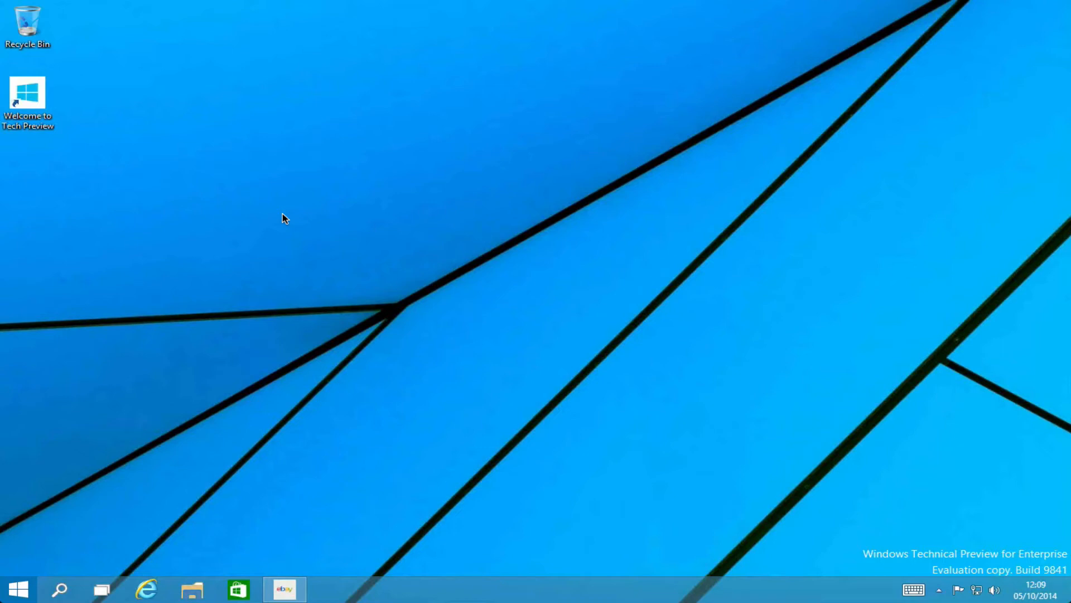
pyautogui.moveTo(593, 400)
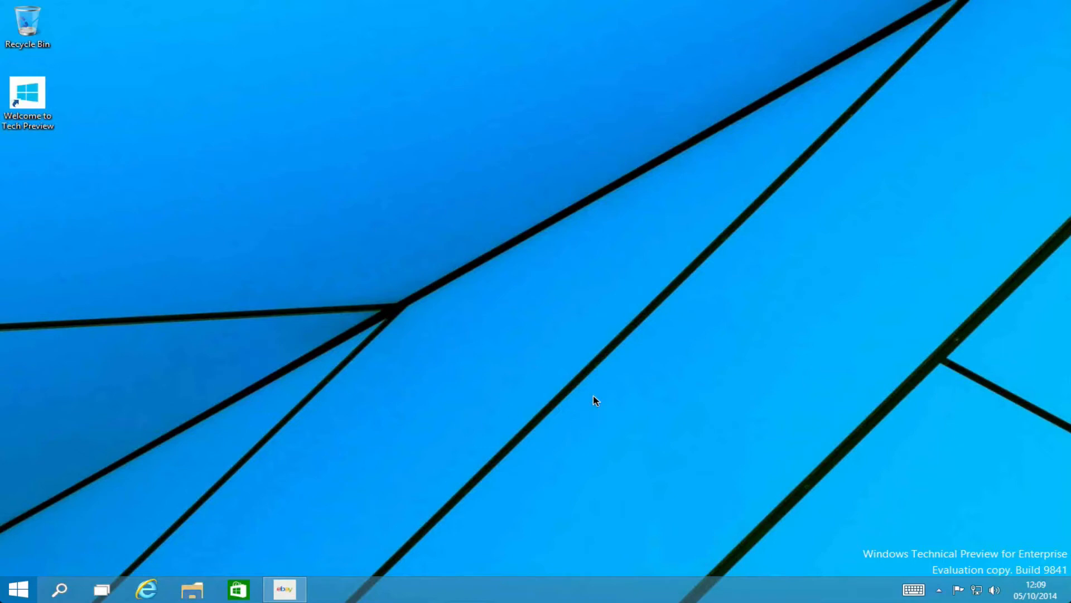
pyautogui.moveTo(106, 546)
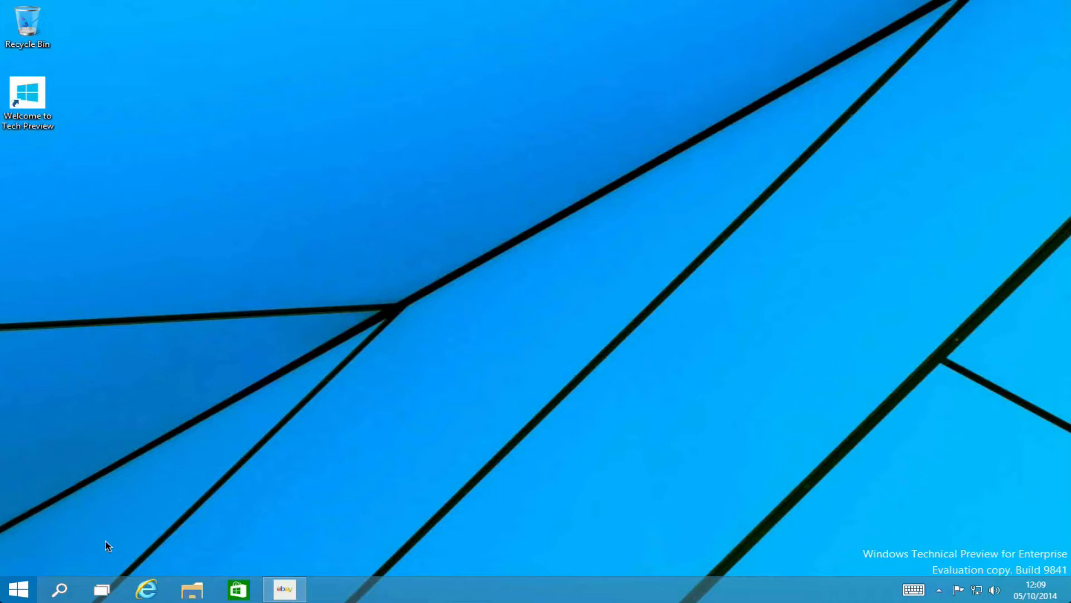
# Open the Start menu's All Apps list and scroll through every installed app.
pyautogui.click(21, 587)
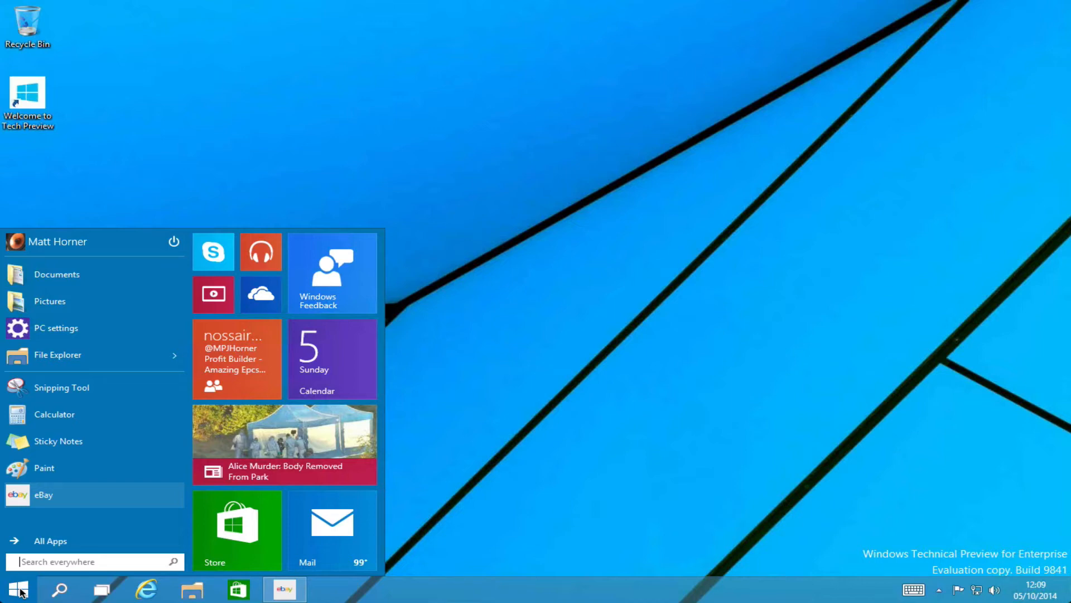
pyautogui.moveTo(46, 547)
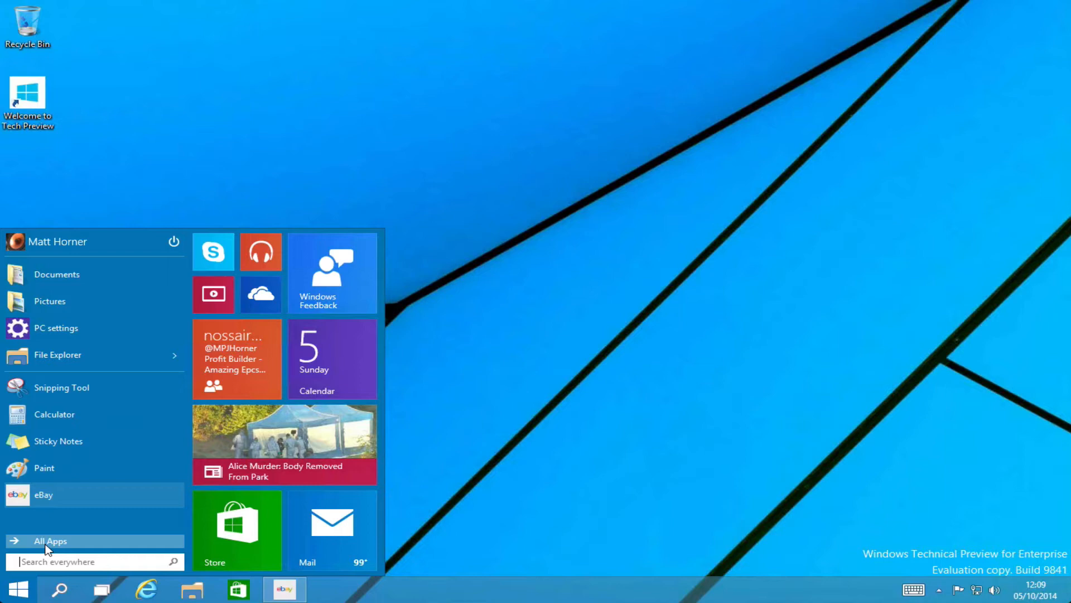
pyautogui.click(50, 540)
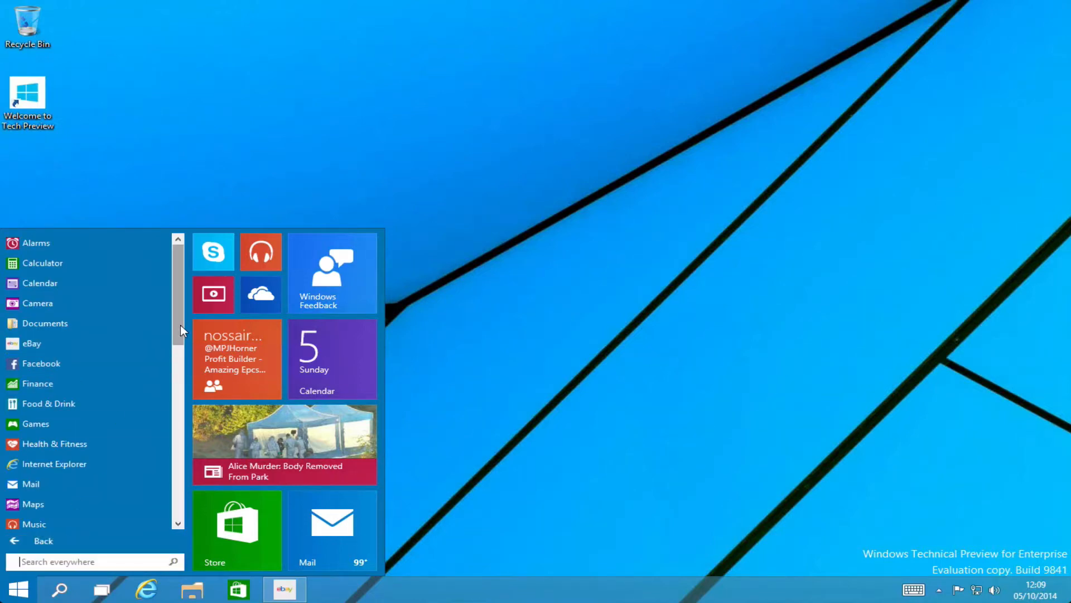
pyautogui.scroll(-3)
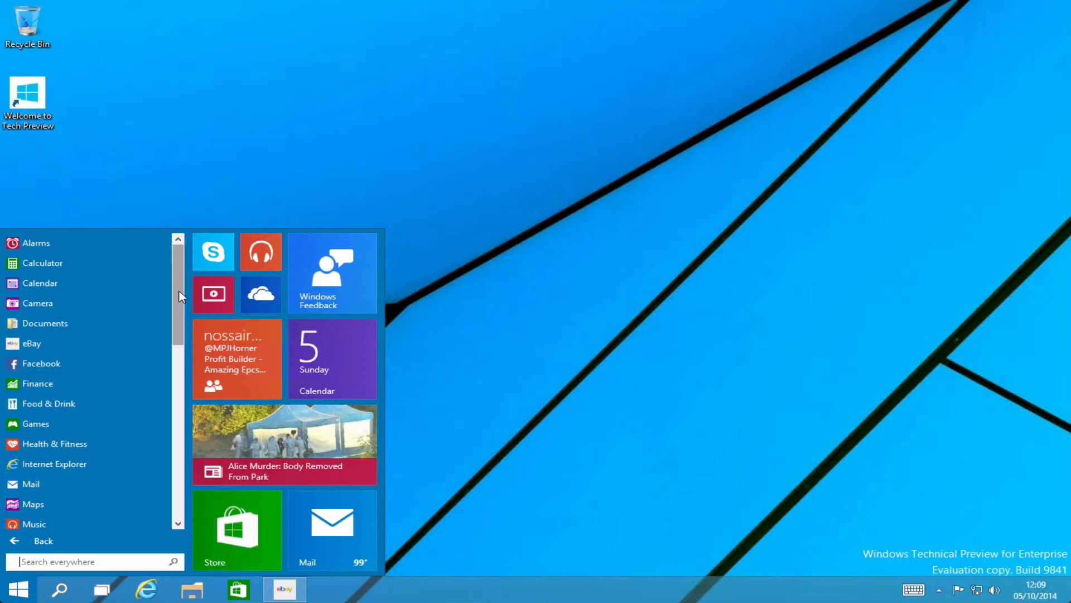
pyautogui.moveTo(140, 493)
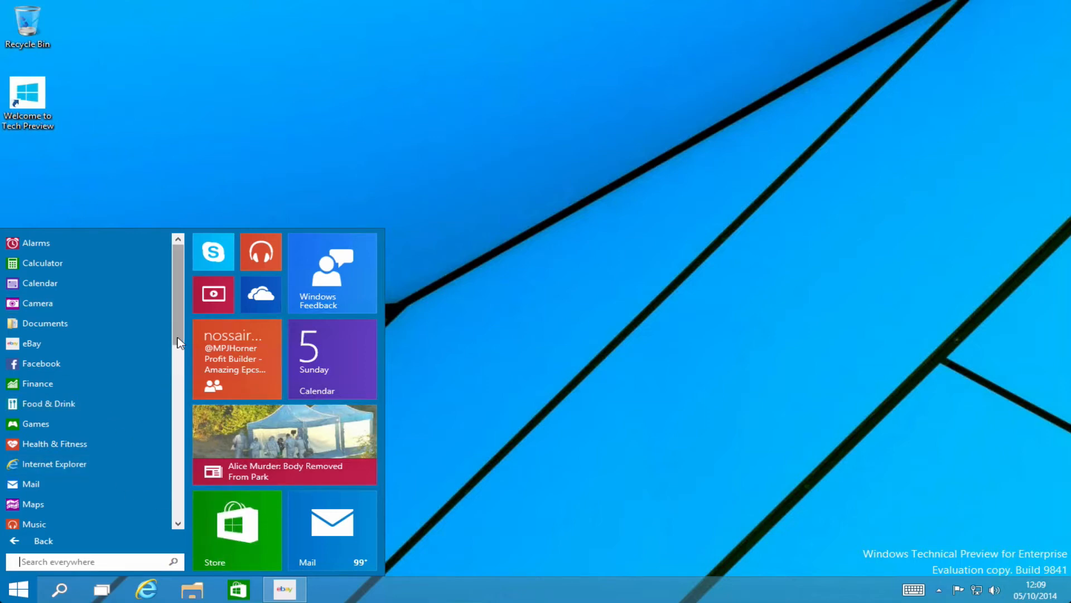
pyautogui.moveTo(230, 265)
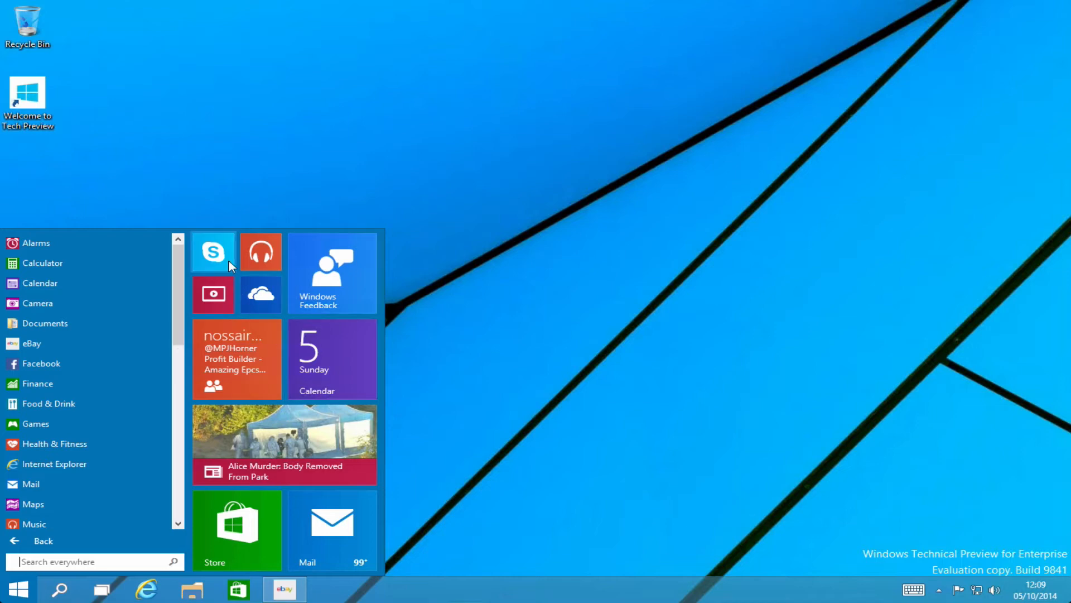
pyautogui.moveTo(309, 541)
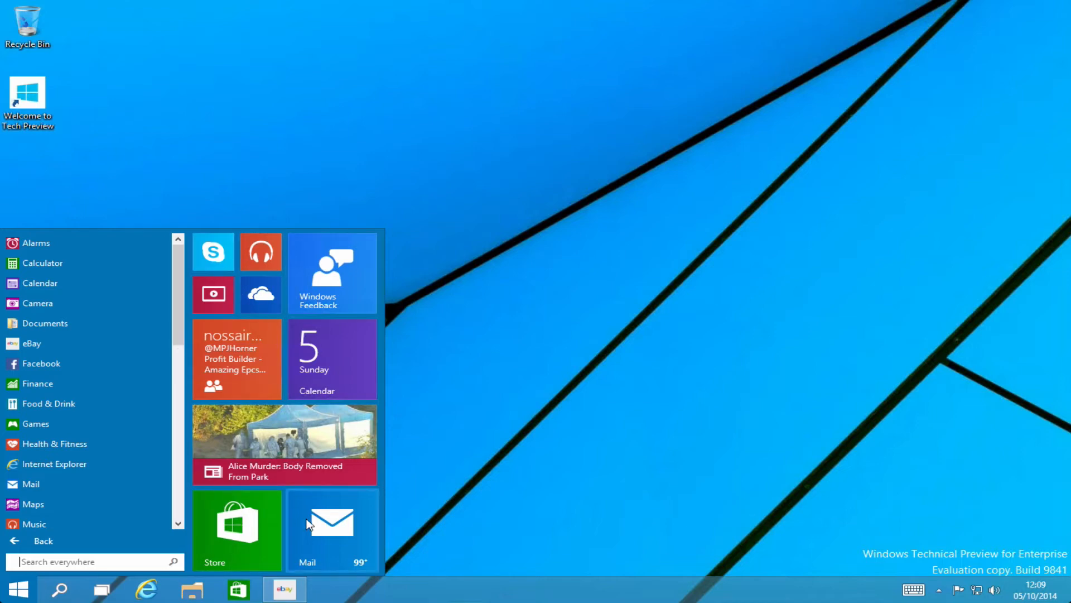
pyautogui.scroll(-3)
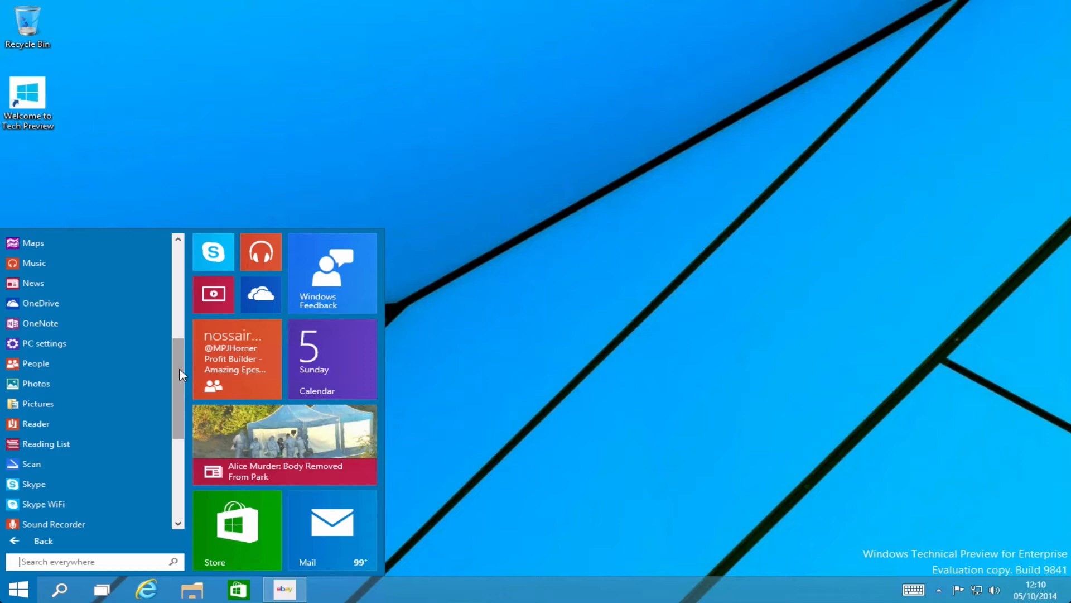
pyautogui.scroll(-3)
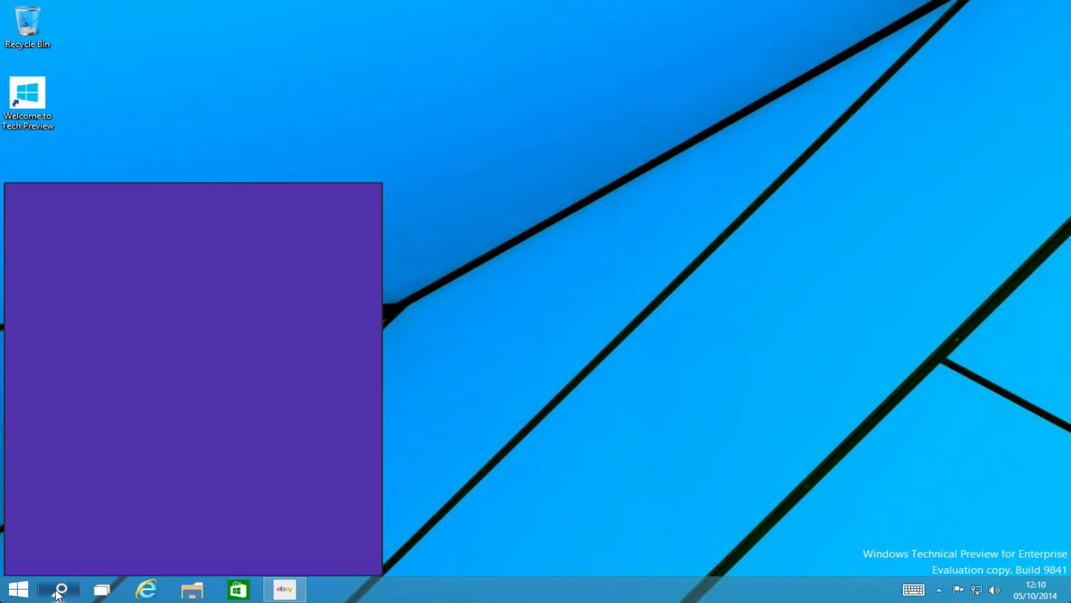
# Search the Start menu for "snap" to surface Snipping Tool and web suggestions.
pyautogui.click(58, 588)
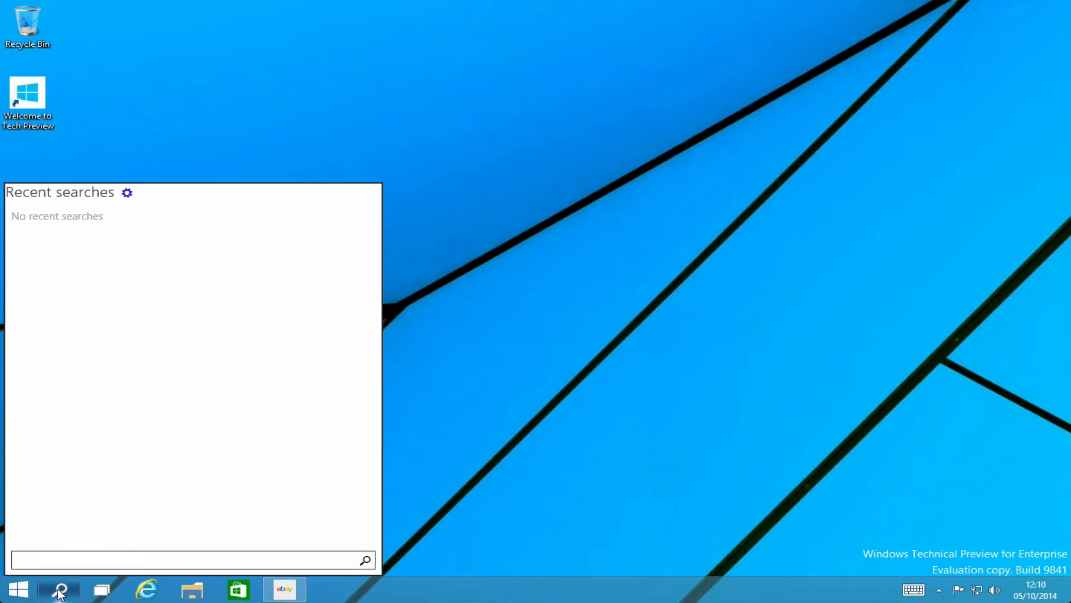
pyautogui.click(21, 585)
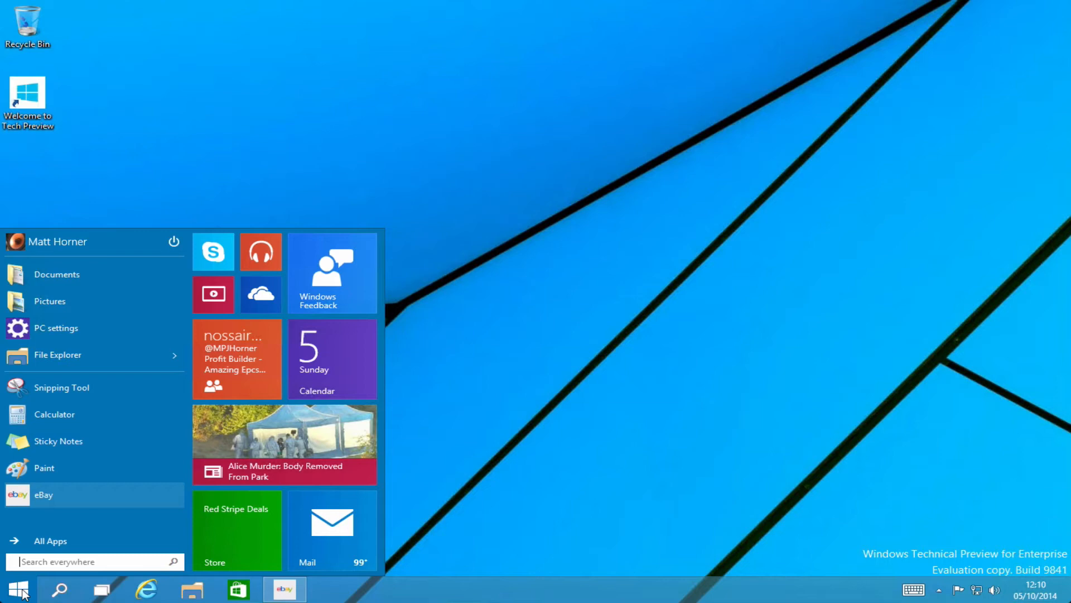
pyautogui.write('snap')
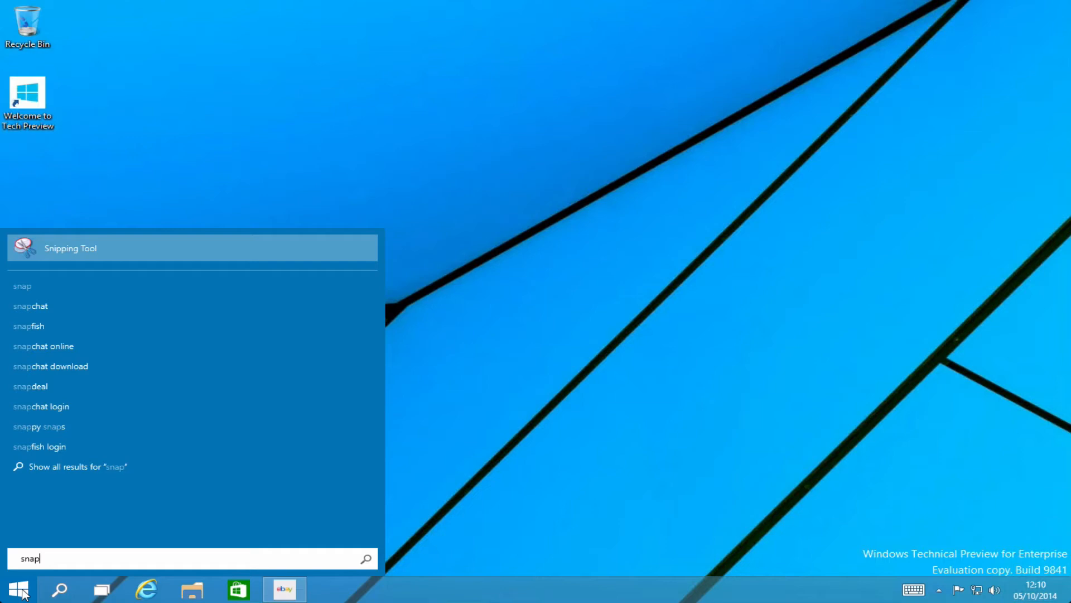
pyautogui.moveTo(48, 410)
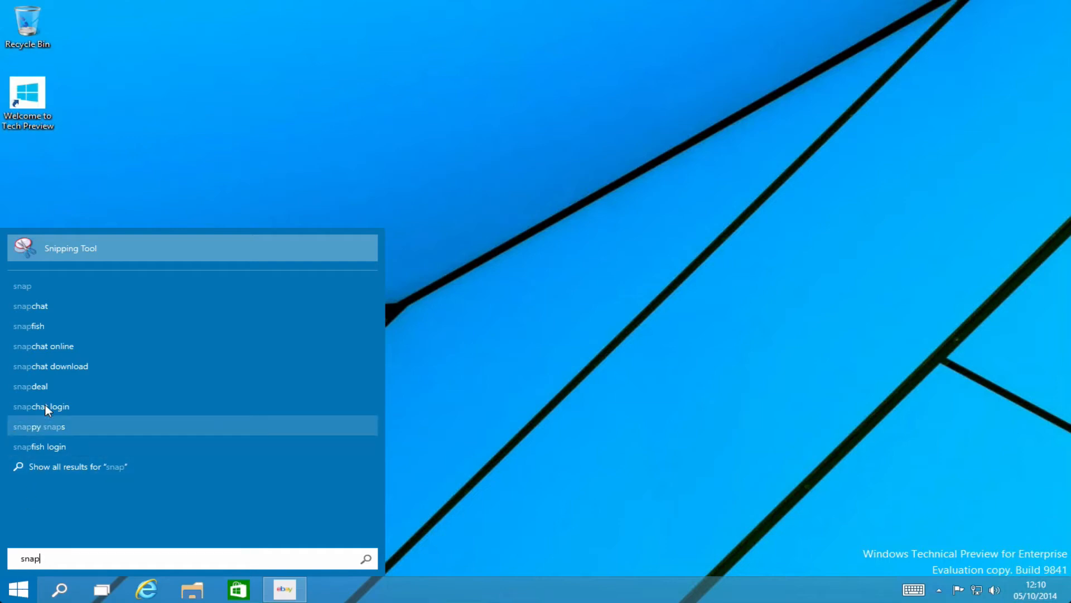
pyautogui.moveTo(71, 466)
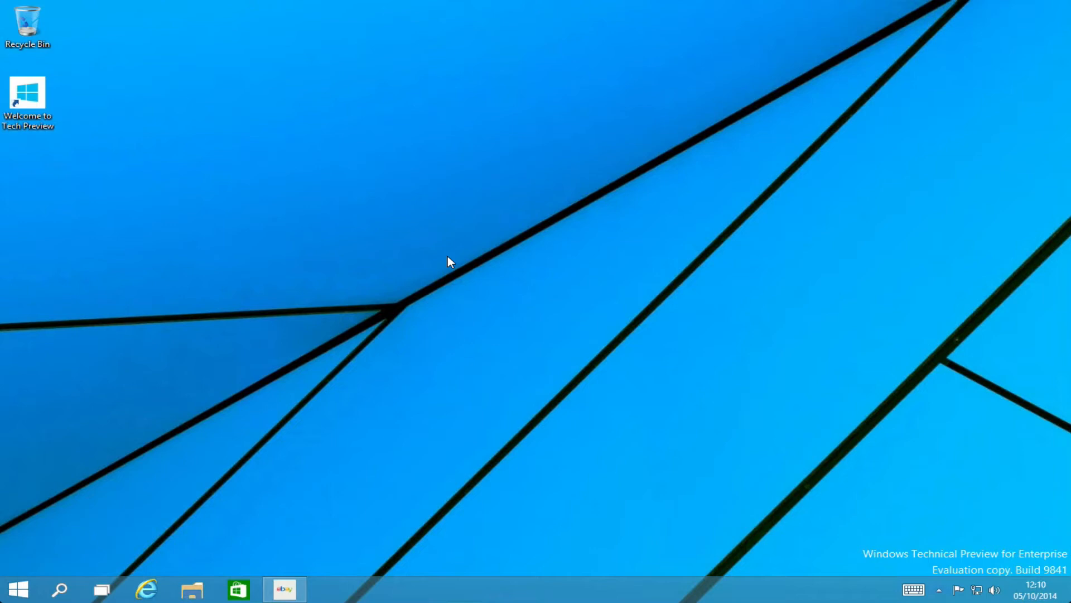
pyautogui.moveTo(274, 497)
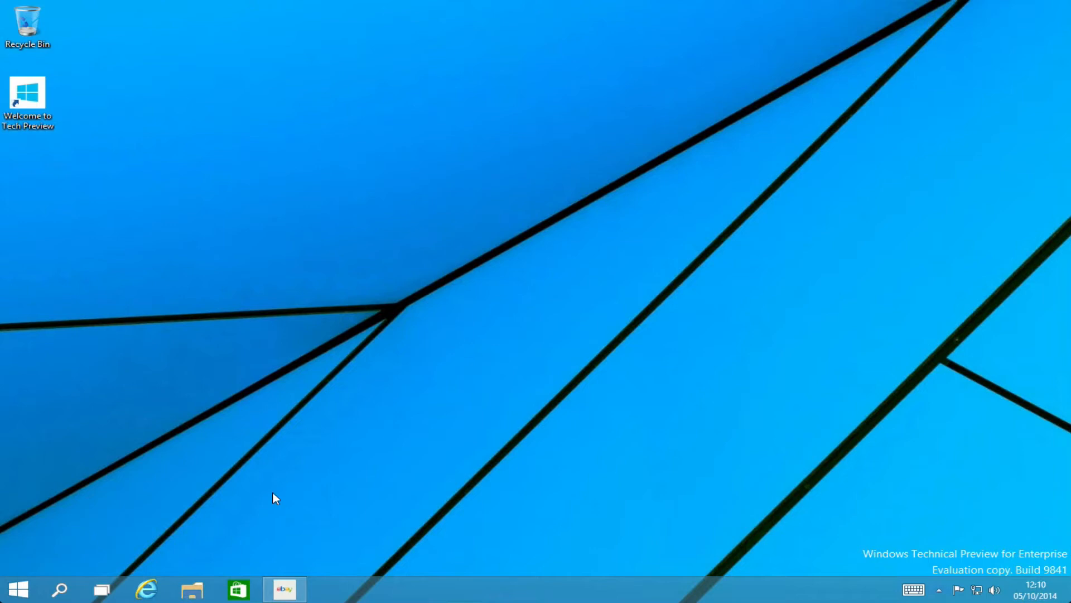
# Restore down the eBay Site settings app into a desktop window.
pyautogui.click(285, 589)
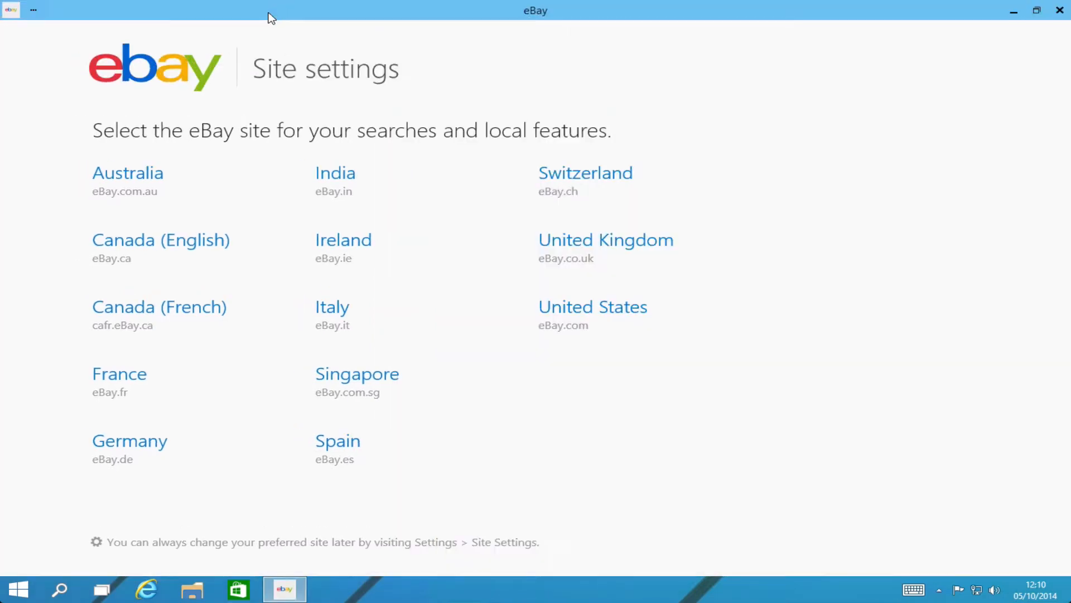
pyautogui.moveTo(270, 433)
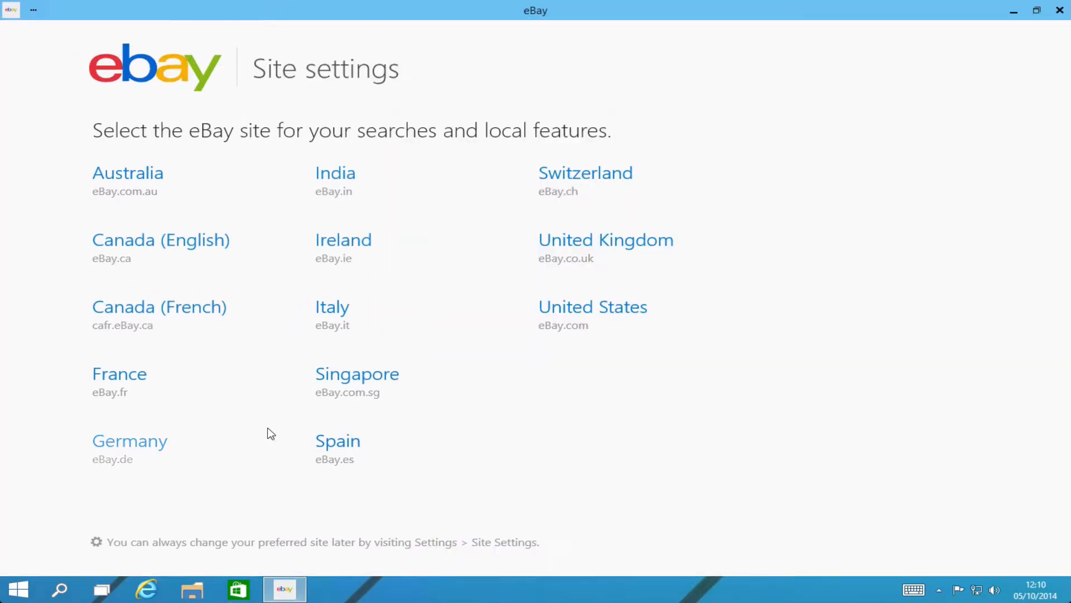
pyautogui.moveTo(616, 20)
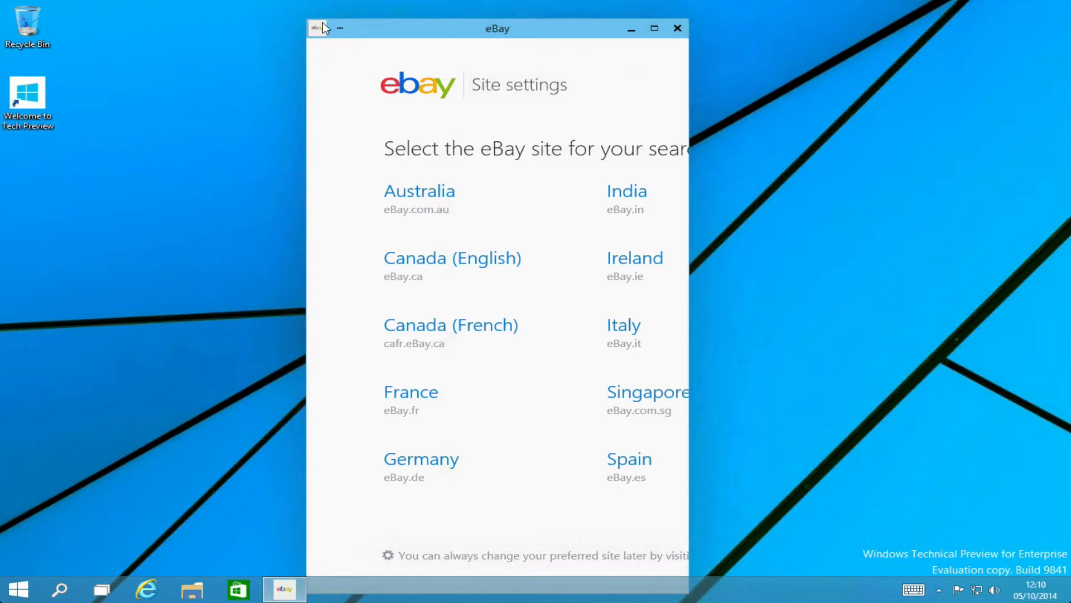
pyautogui.moveTo(382, 37)
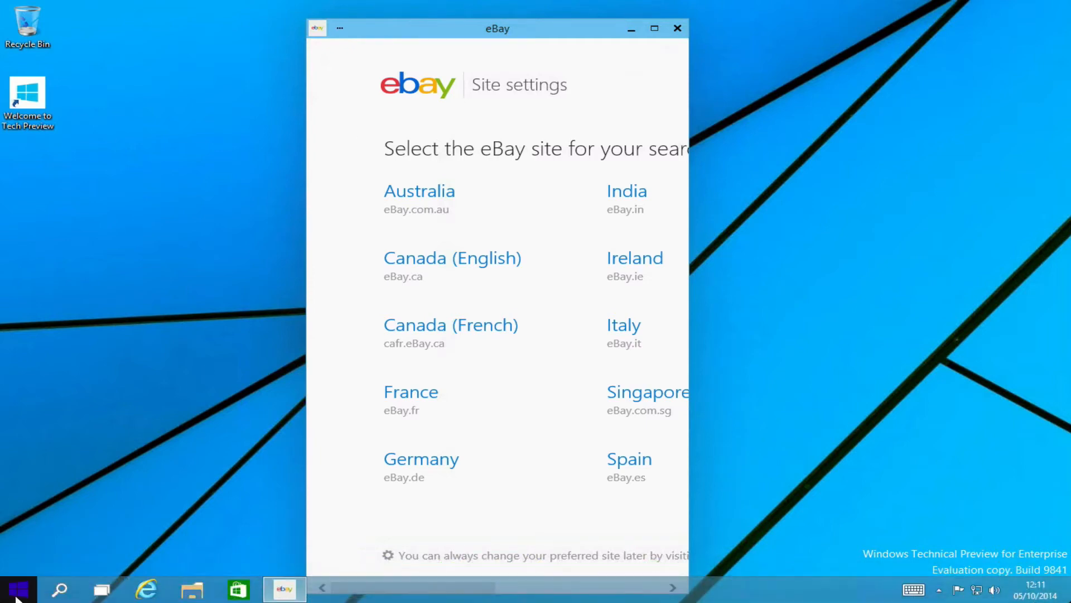
# Launch Skype from All Apps and answer its webcam and microphone permission prompt.
pyautogui.click(22, 587)
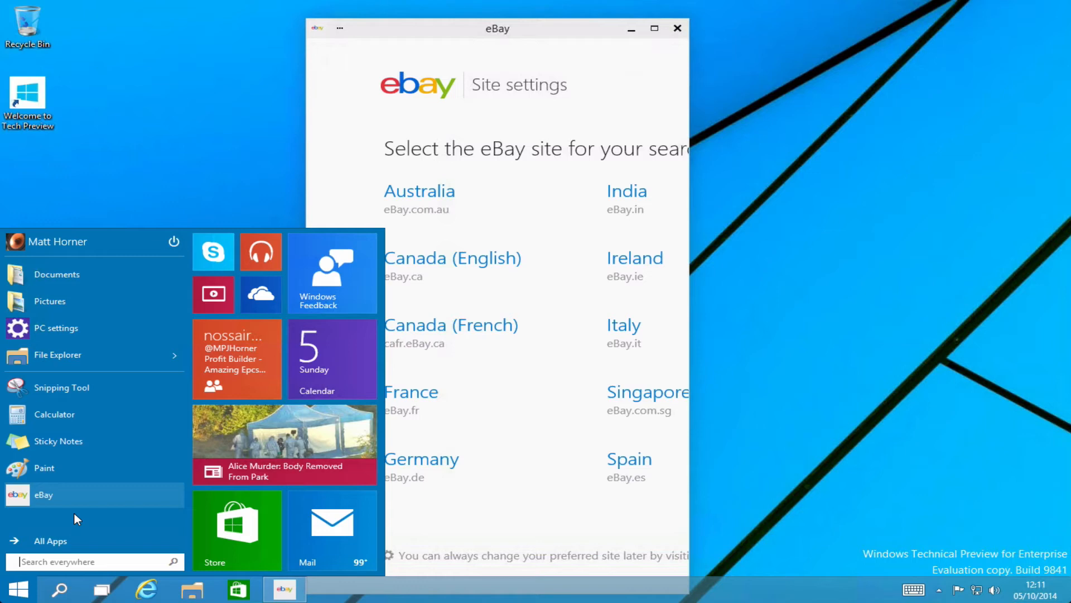
pyautogui.click(44, 540)
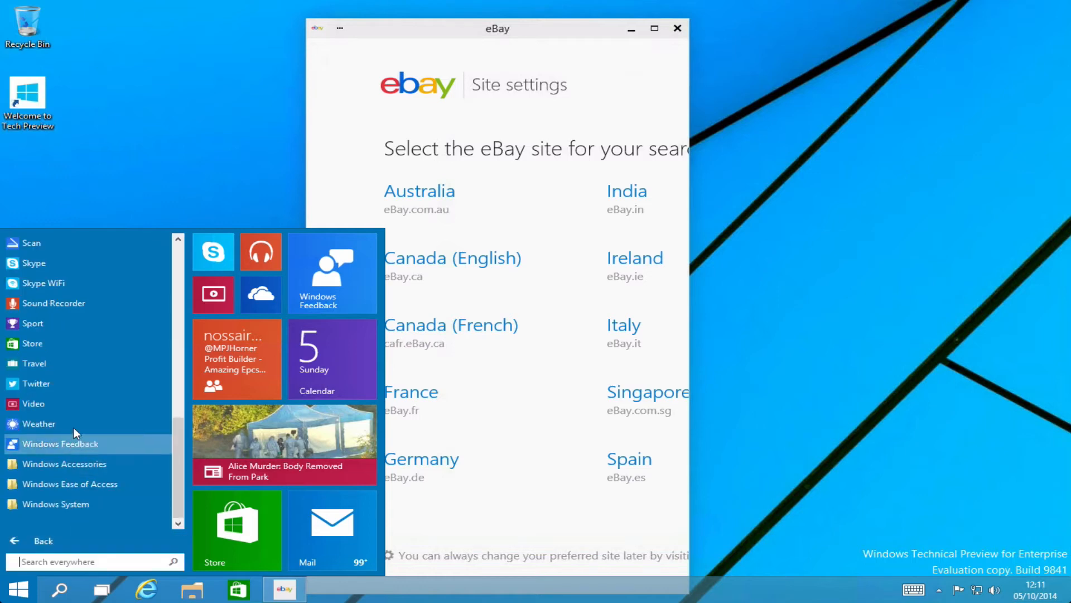
pyautogui.moveTo(85, 275)
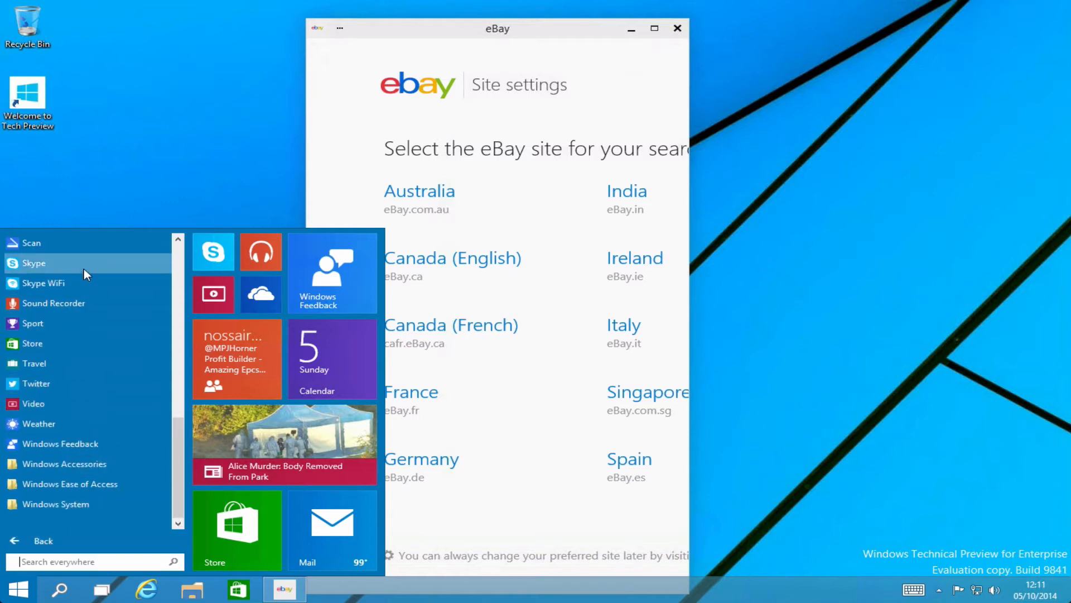
pyautogui.click(33, 263)
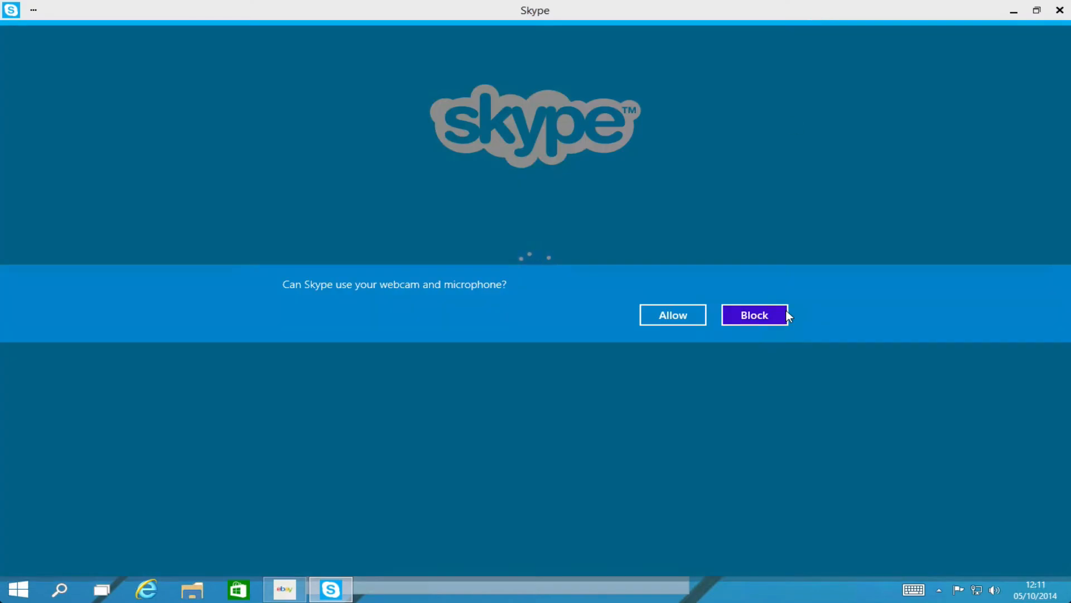
pyautogui.click(754, 315)
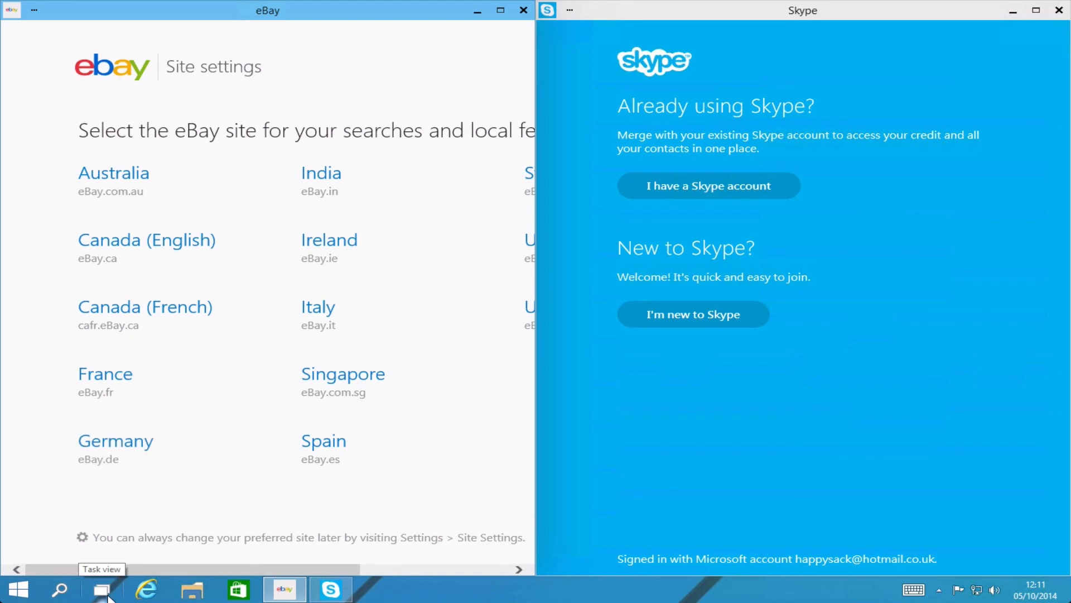
# Open Task View to show eBay and Skype as window thumbnails.
pyautogui.click(101, 587)
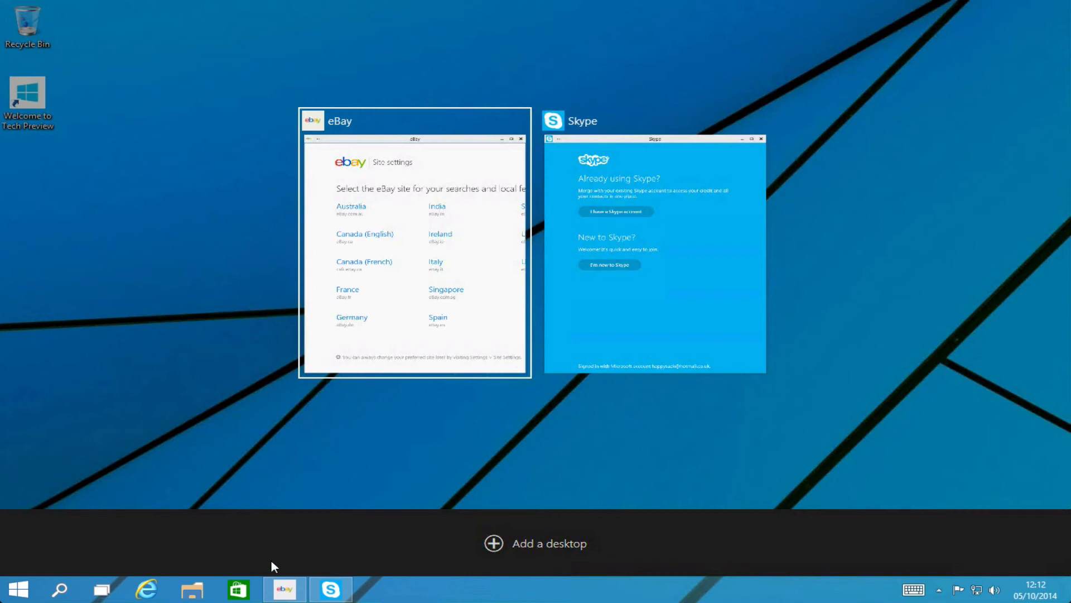
pyautogui.moveTo(550, 568)
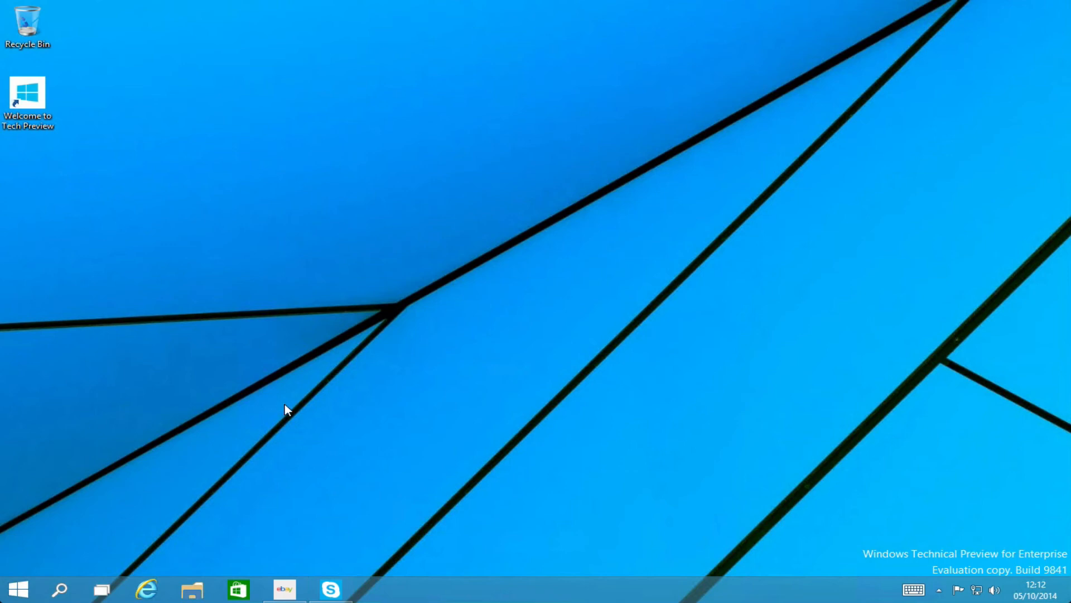
pyautogui.moveTo(149, 586)
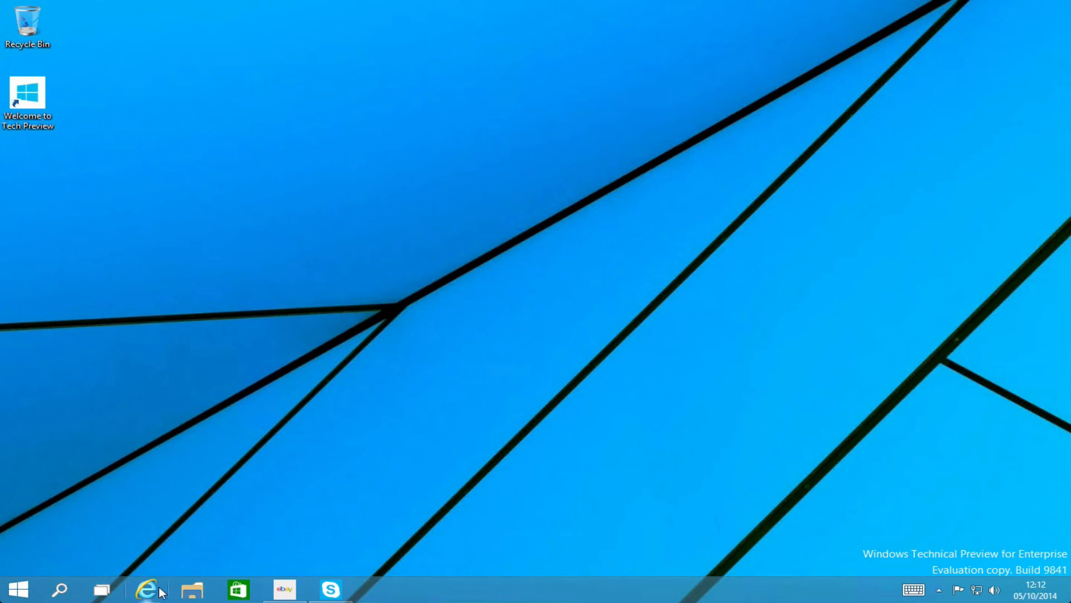
# Launch Internet Explorer on MSN, check the eBay and Skype windows, then return to the browser.
pyautogui.click(152, 588)
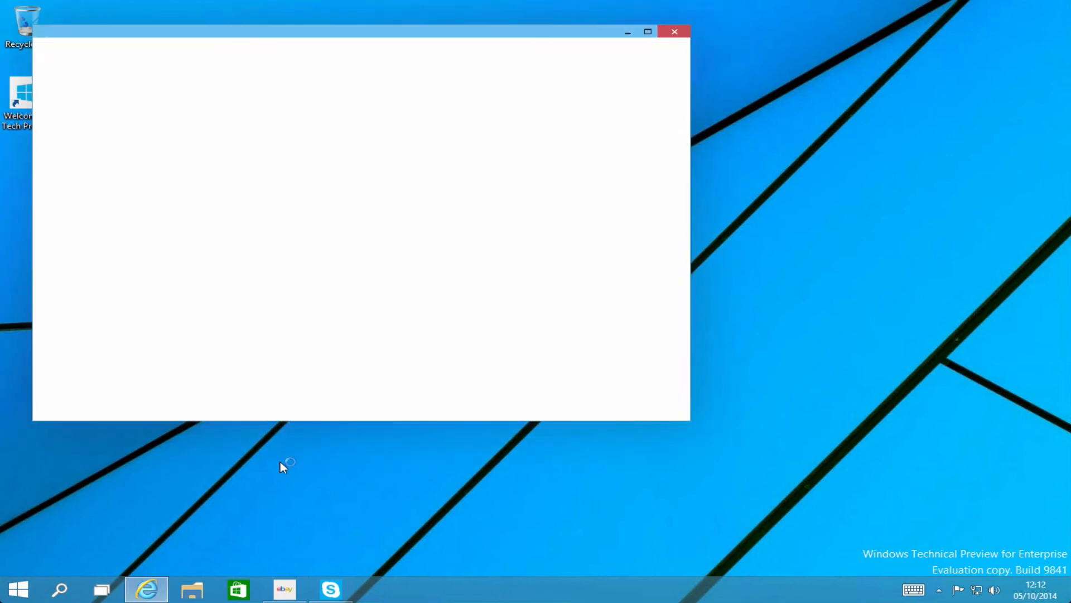
pyautogui.click(101, 589)
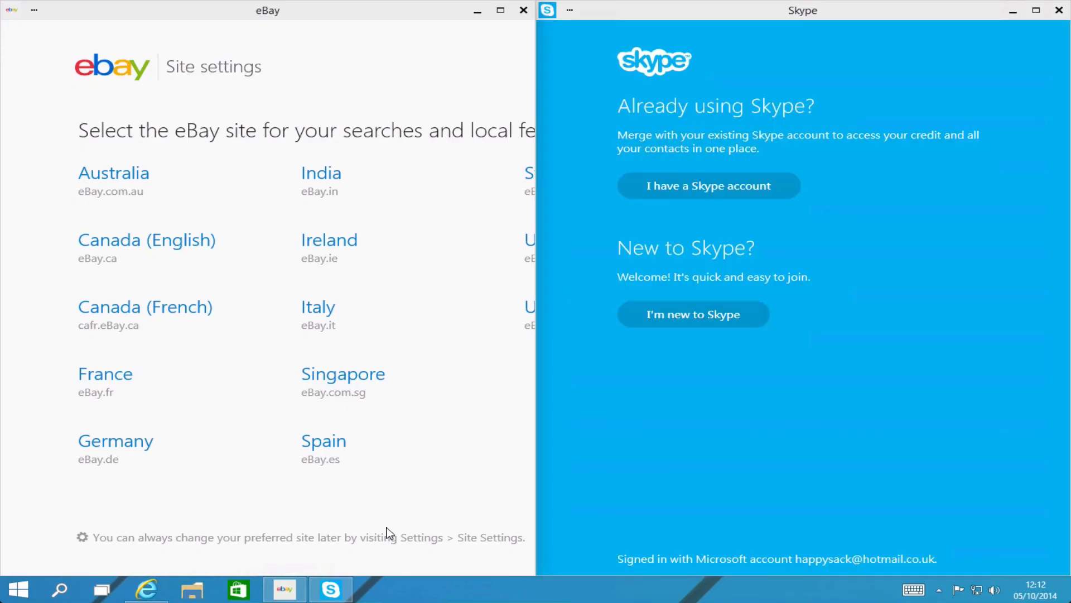
pyautogui.click(102, 589)
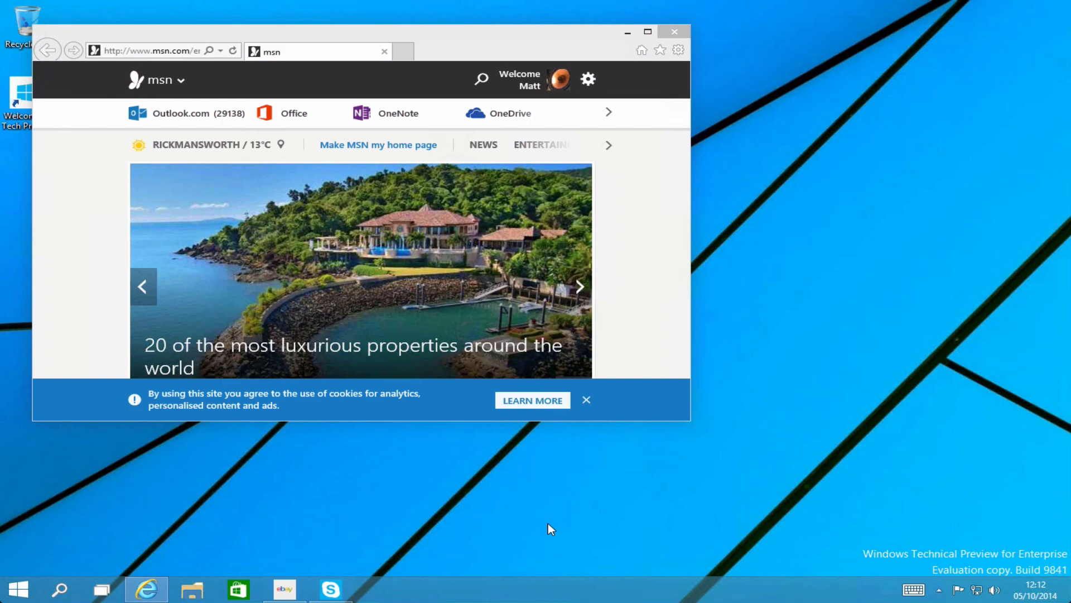
# Advance the MSN featured-story carousel toward the Paris Motor Show story.
pyautogui.click(100, 587)
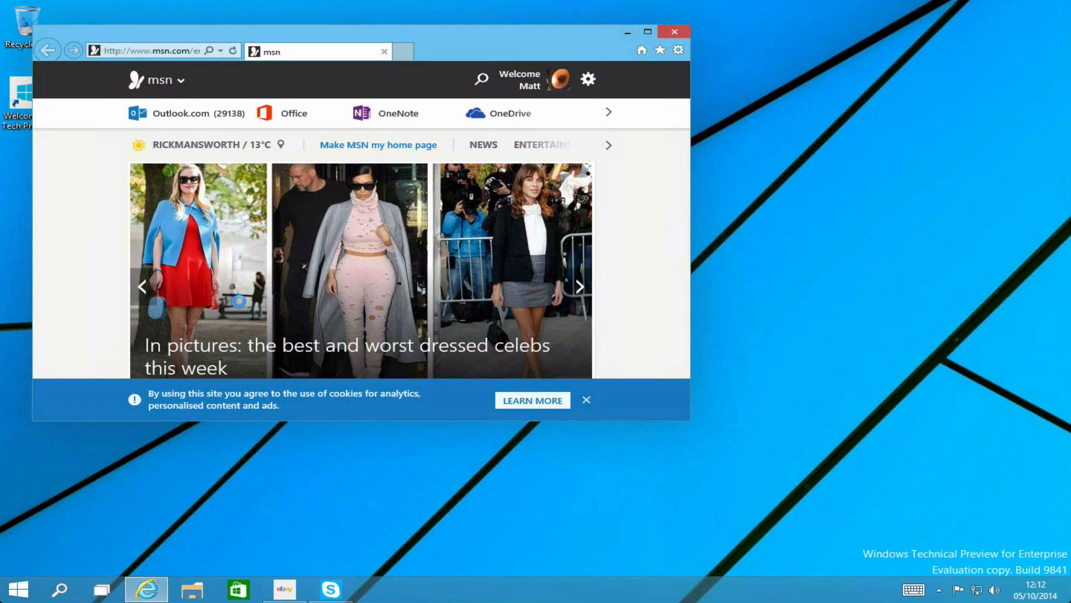
pyautogui.click(580, 286)
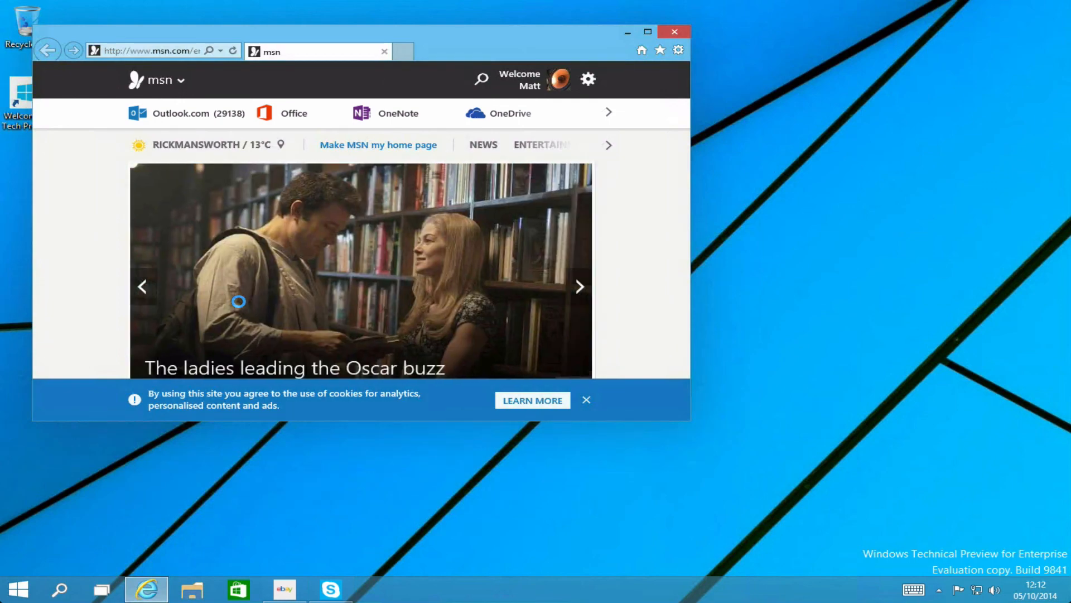
pyautogui.click(579, 286)
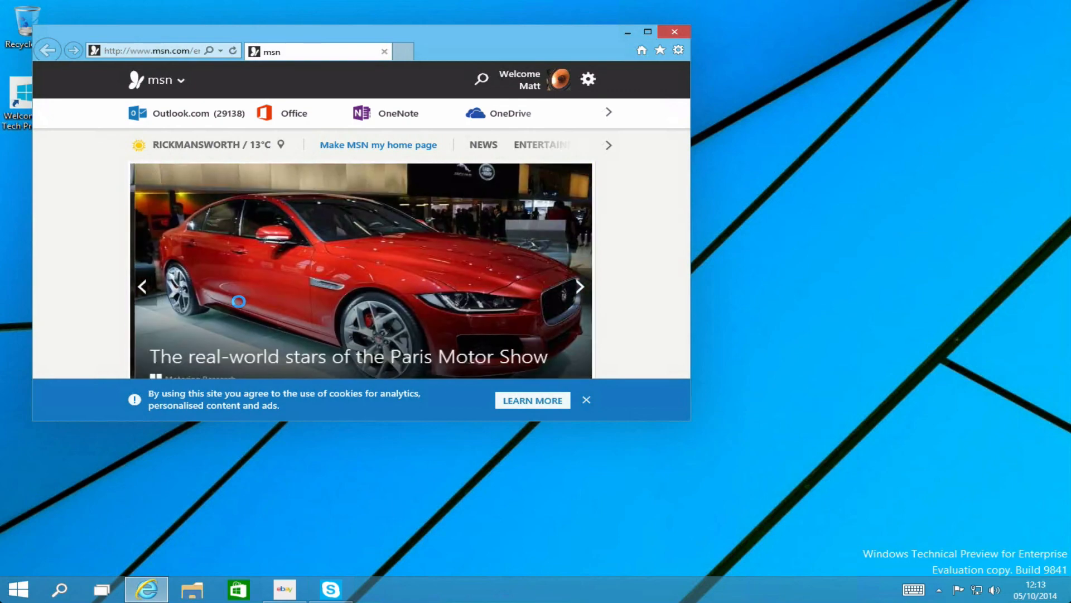